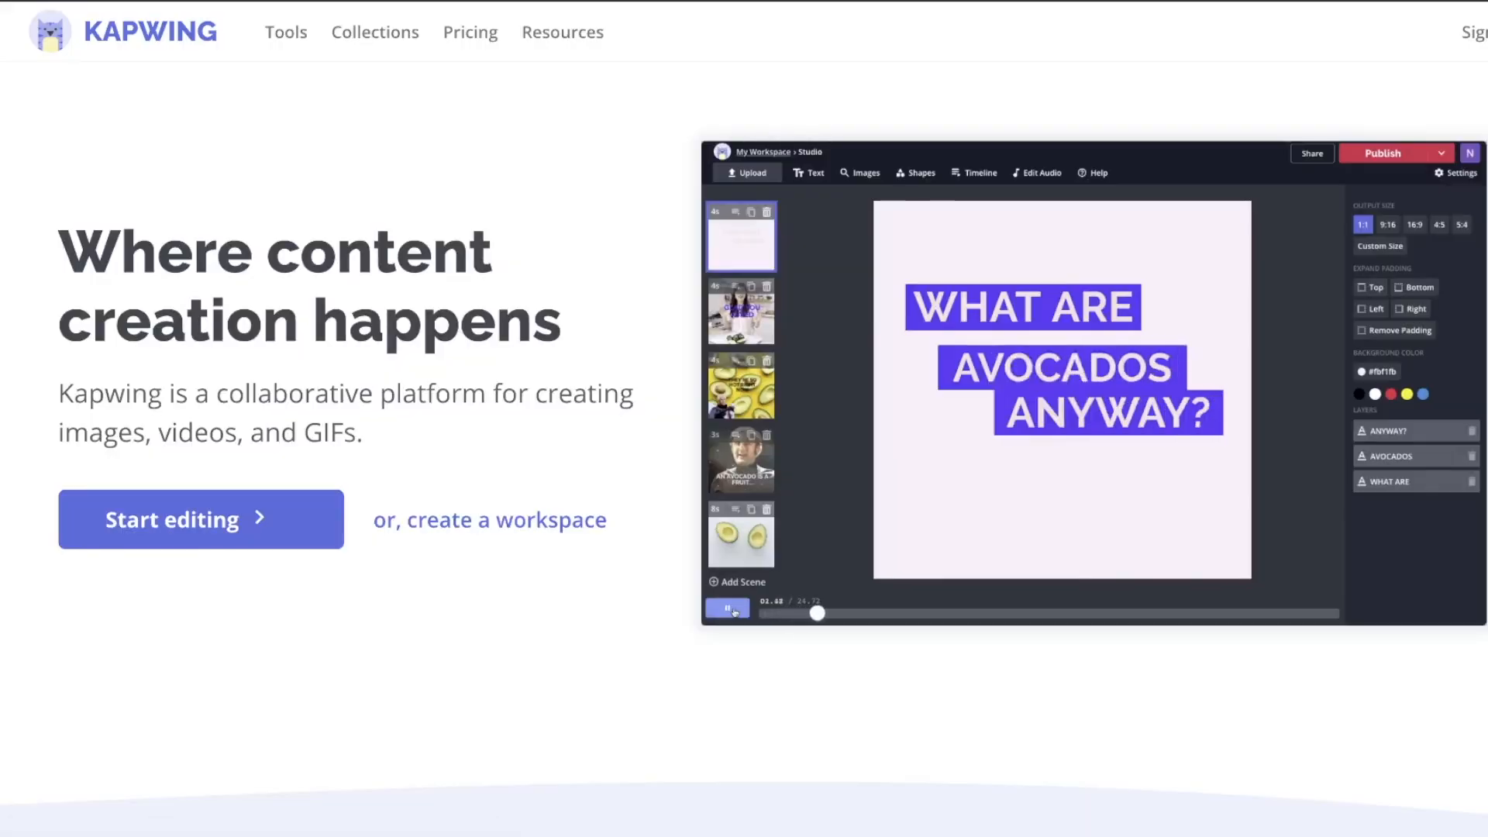
Start a blank-canvas project and upload the bathroom and webcam videos.
{"action": "left_click", "coordinate": [1020, 307]}
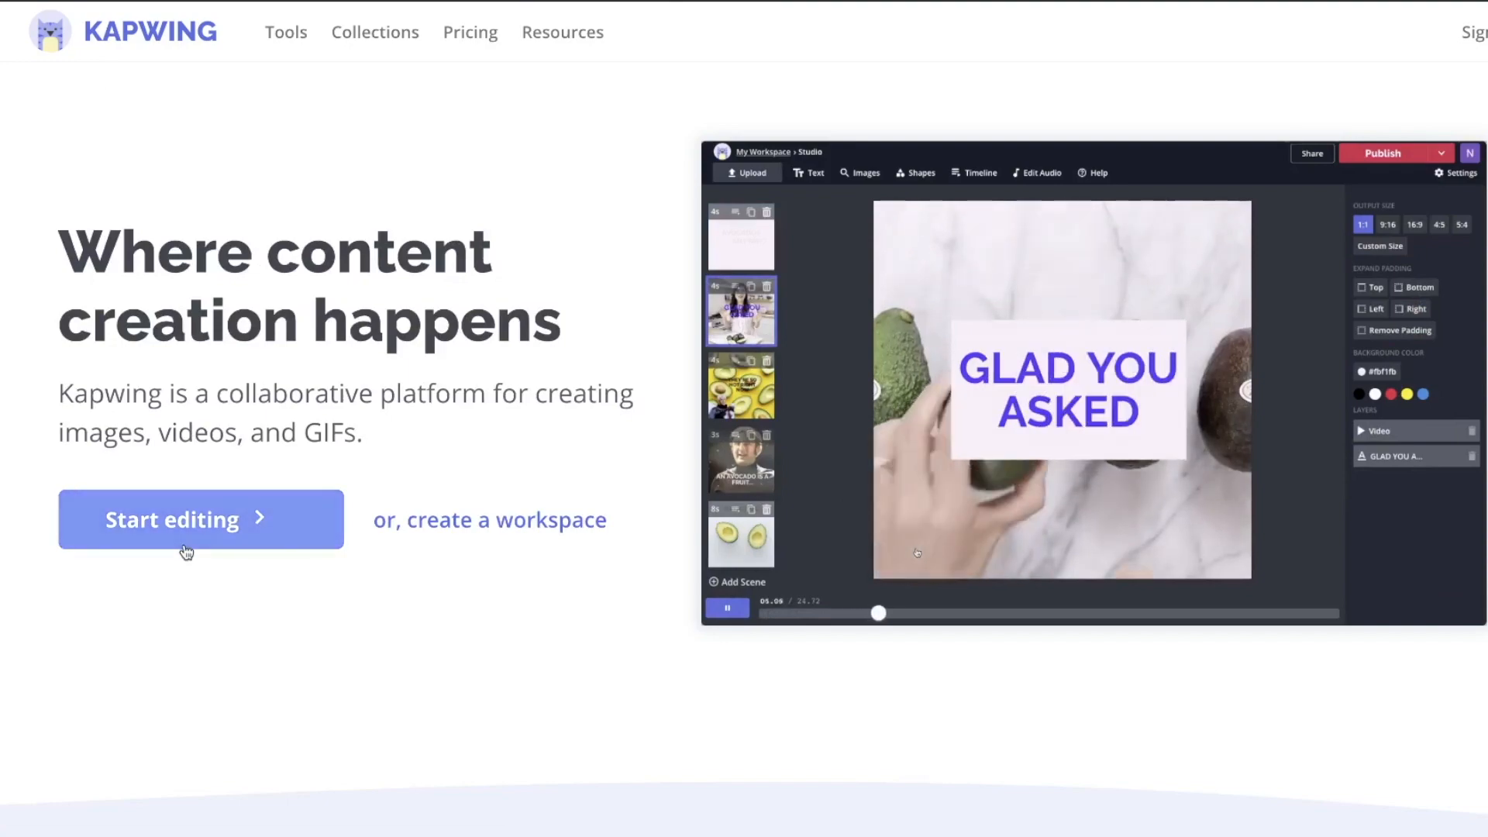
{"action": "left_click", "coordinate": [200, 519]}
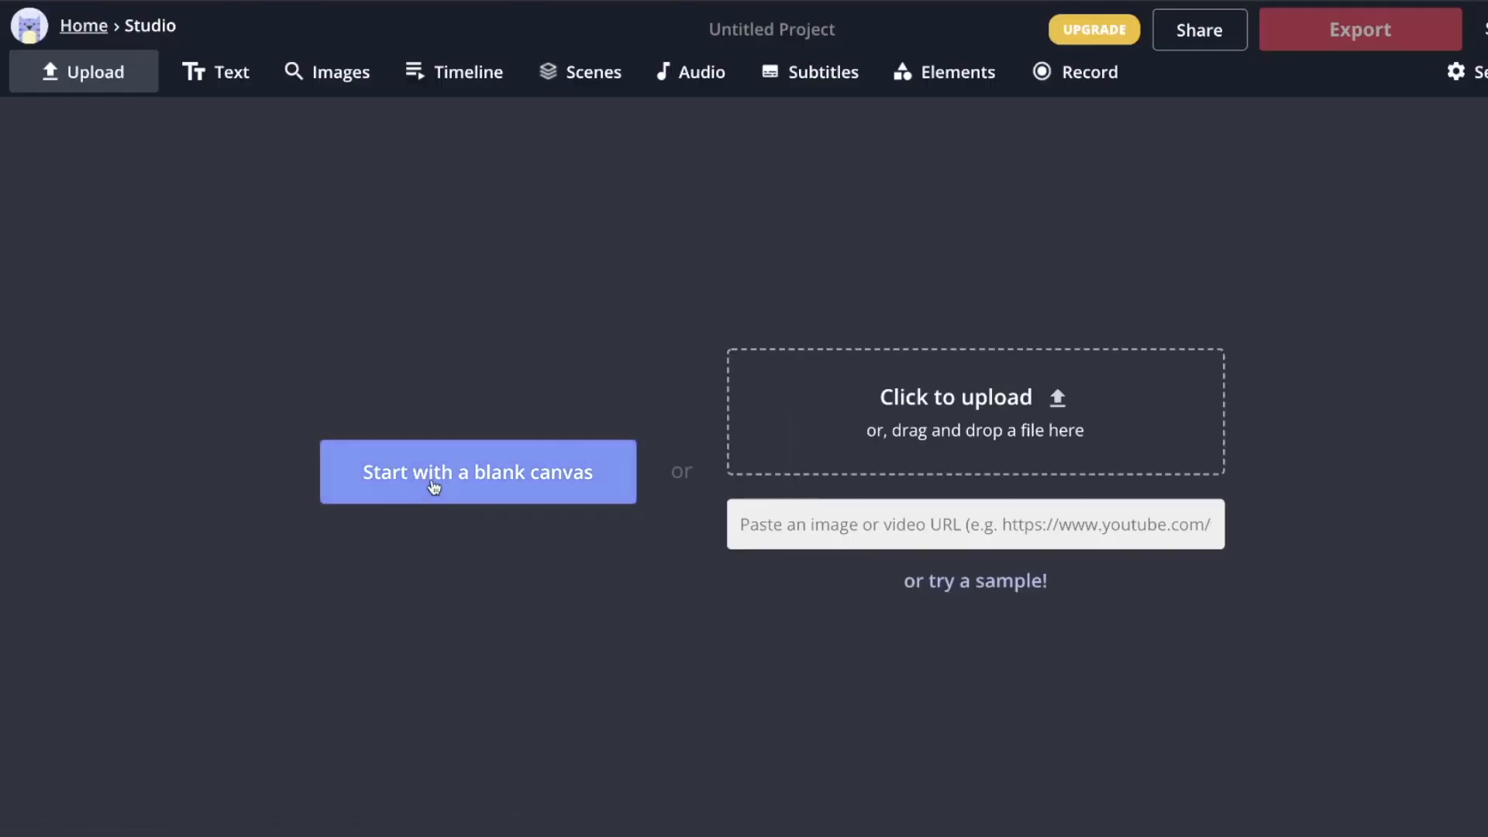
{"action": "left_click", "coordinate": [478, 473]}
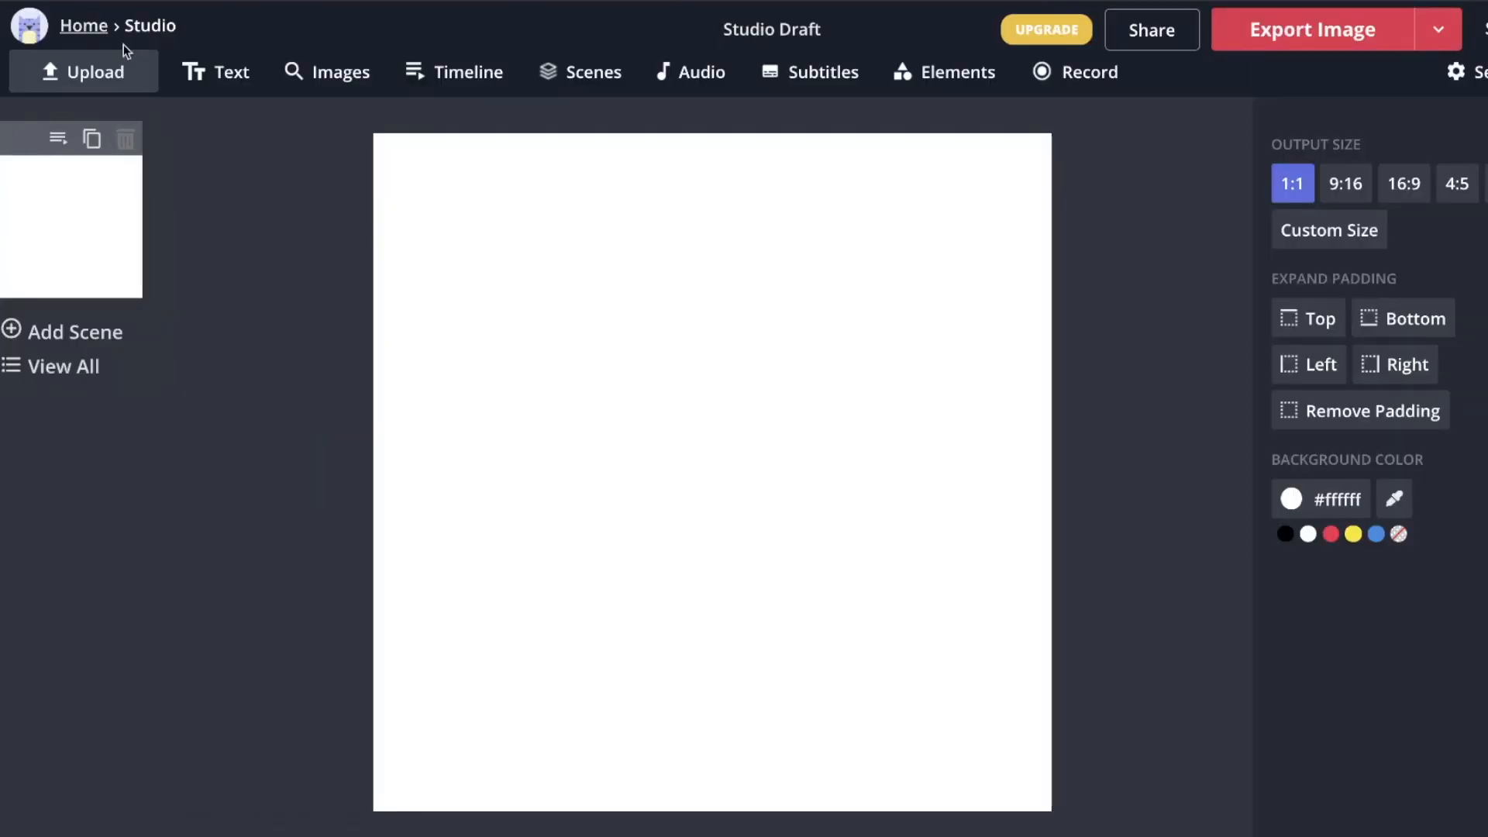
{"action": "left_click", "coordinate": [93, 72]}
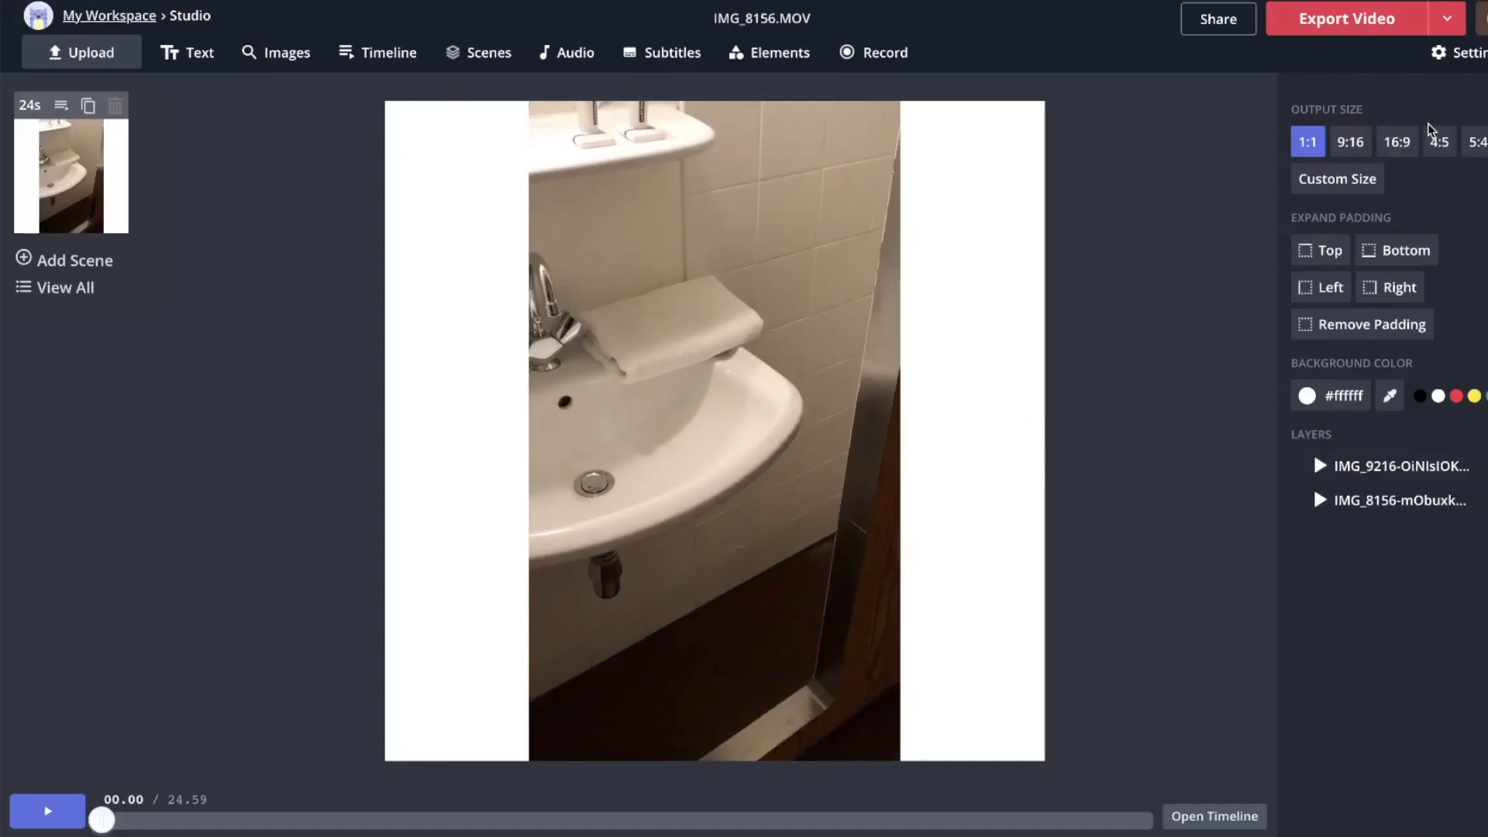
Switch the output size to 9:16 and stretch the bathroom clip to fill the frame.
{"action": "left_click", "coordinate": [1349, 141]}
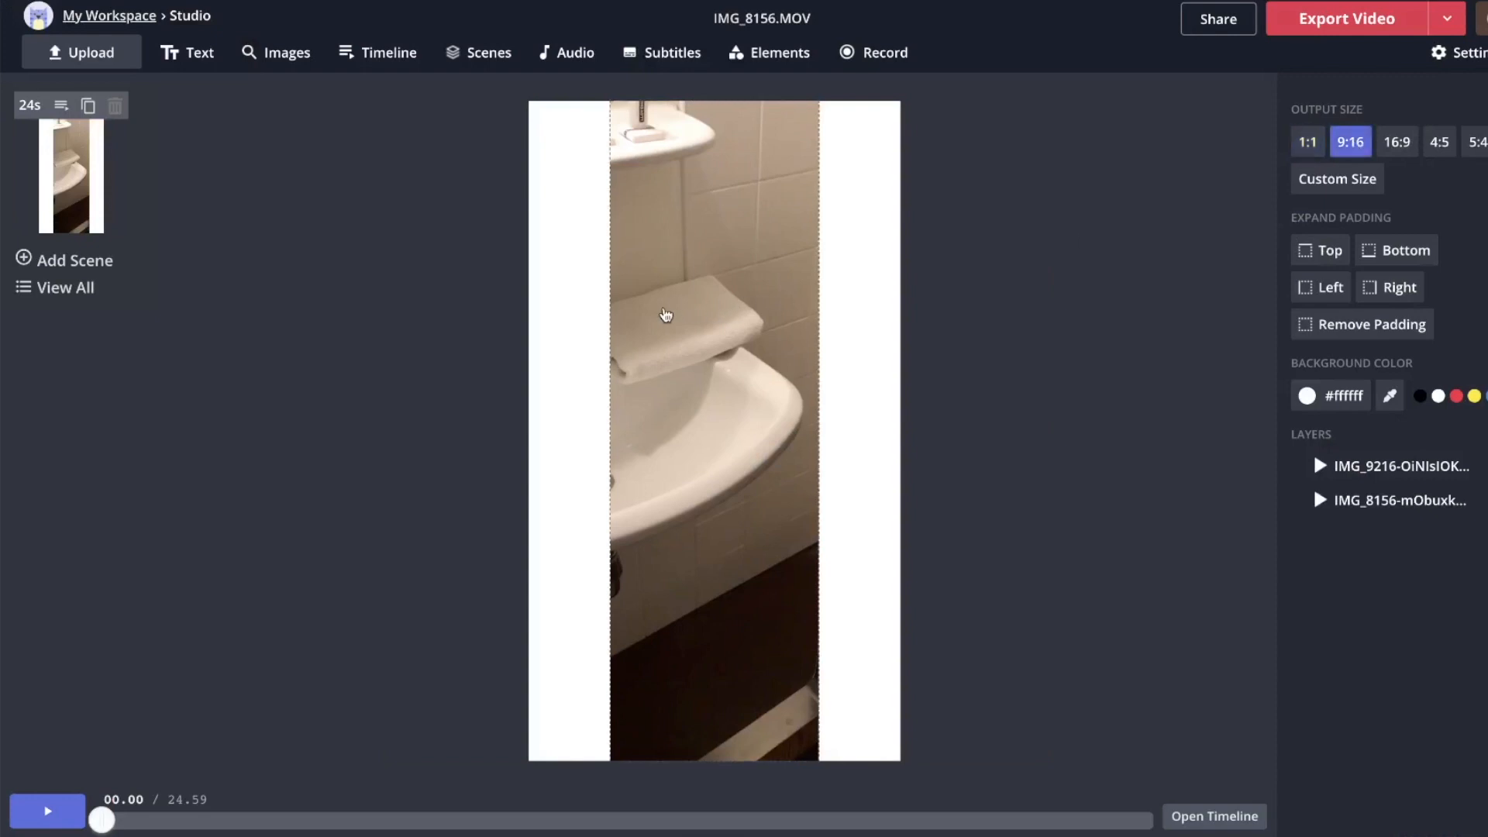
{"action": "left_click", "coordinate": [710, 427]}
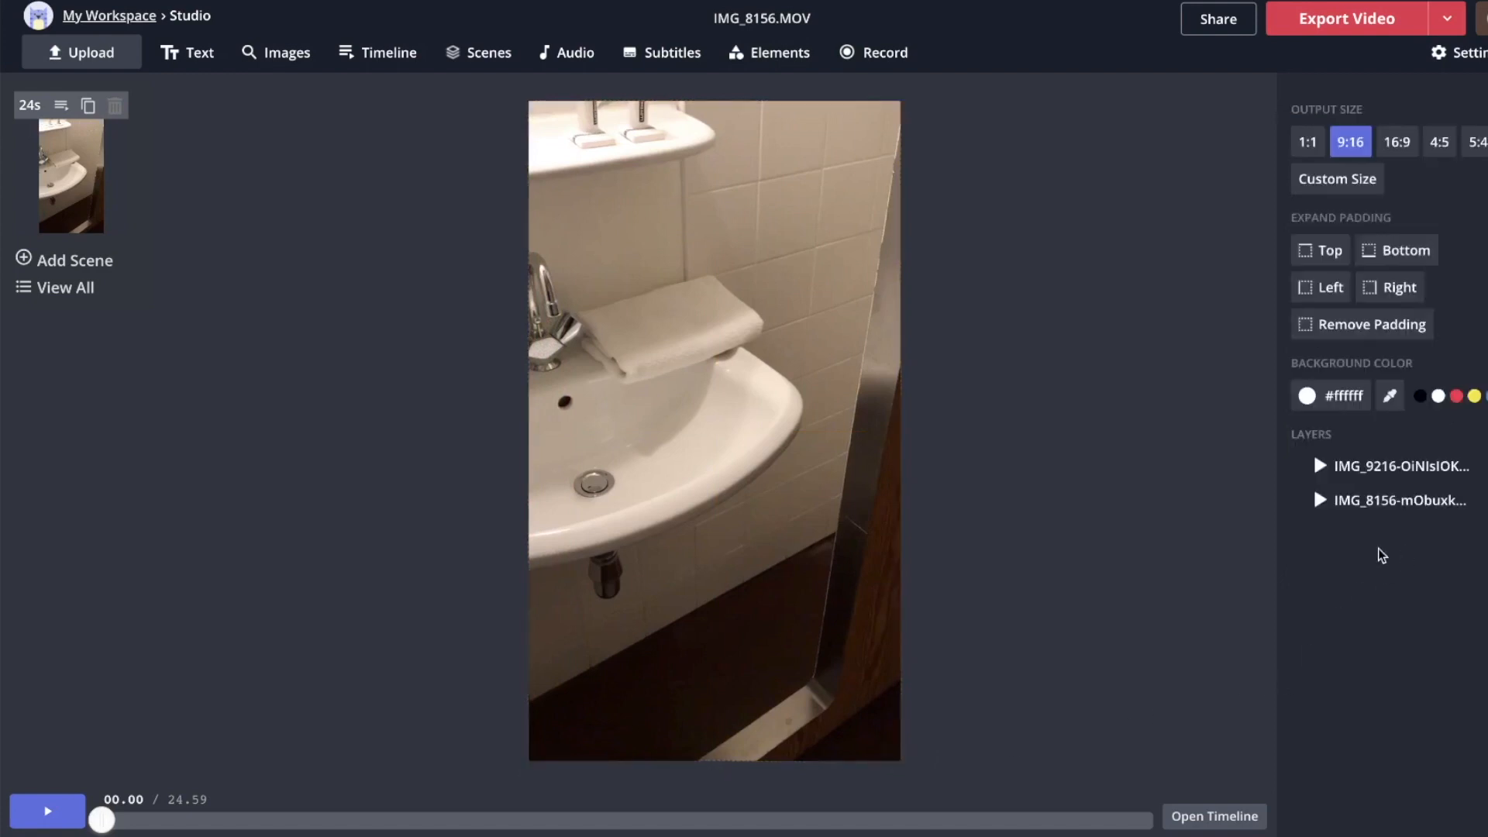
{"action": "mouse_move", "coordinate": [1439, 529]}
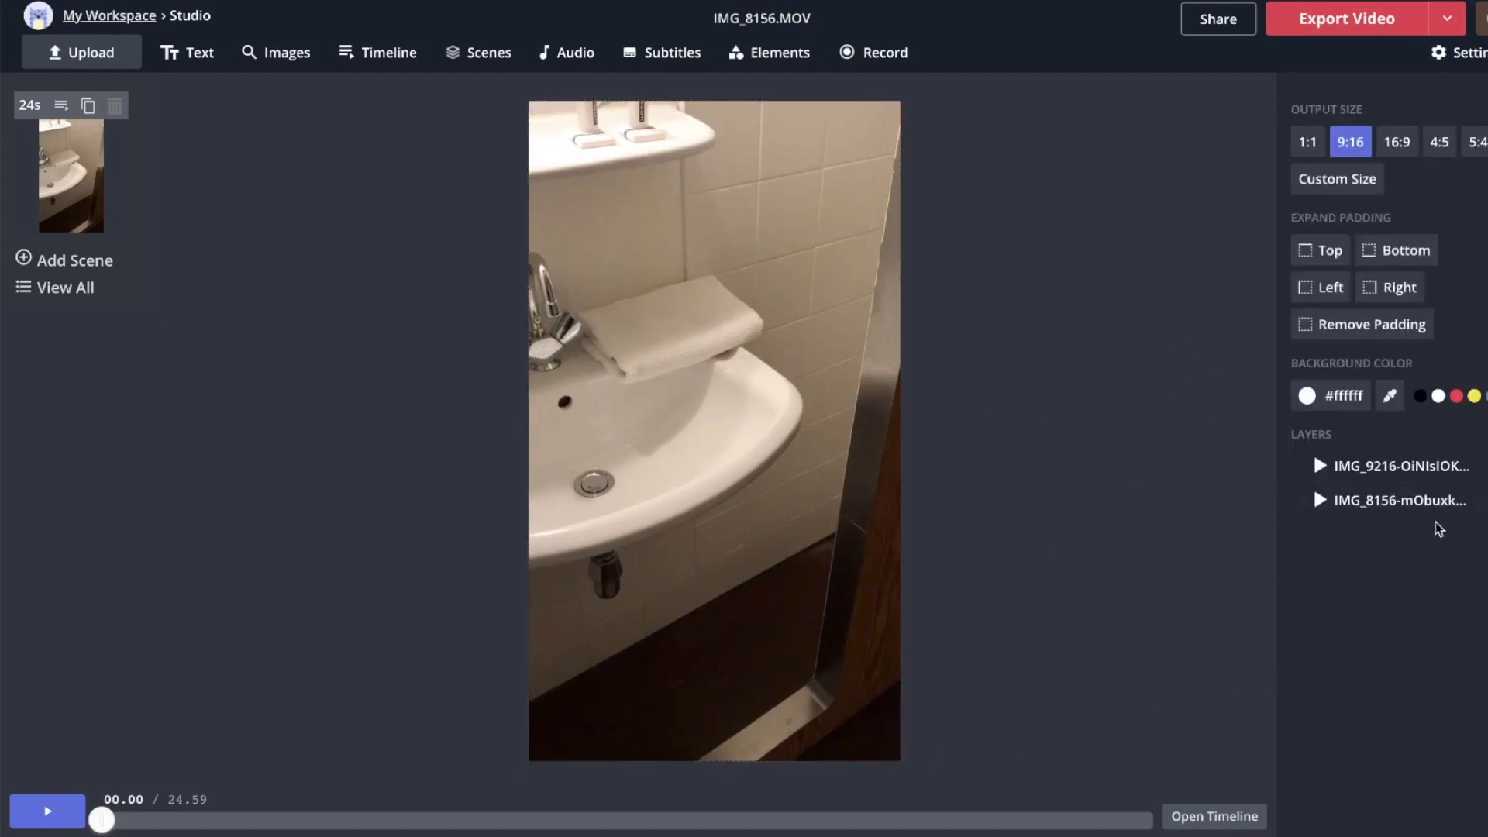
{"action": "left_click", "coordinate": [1400, 466]}
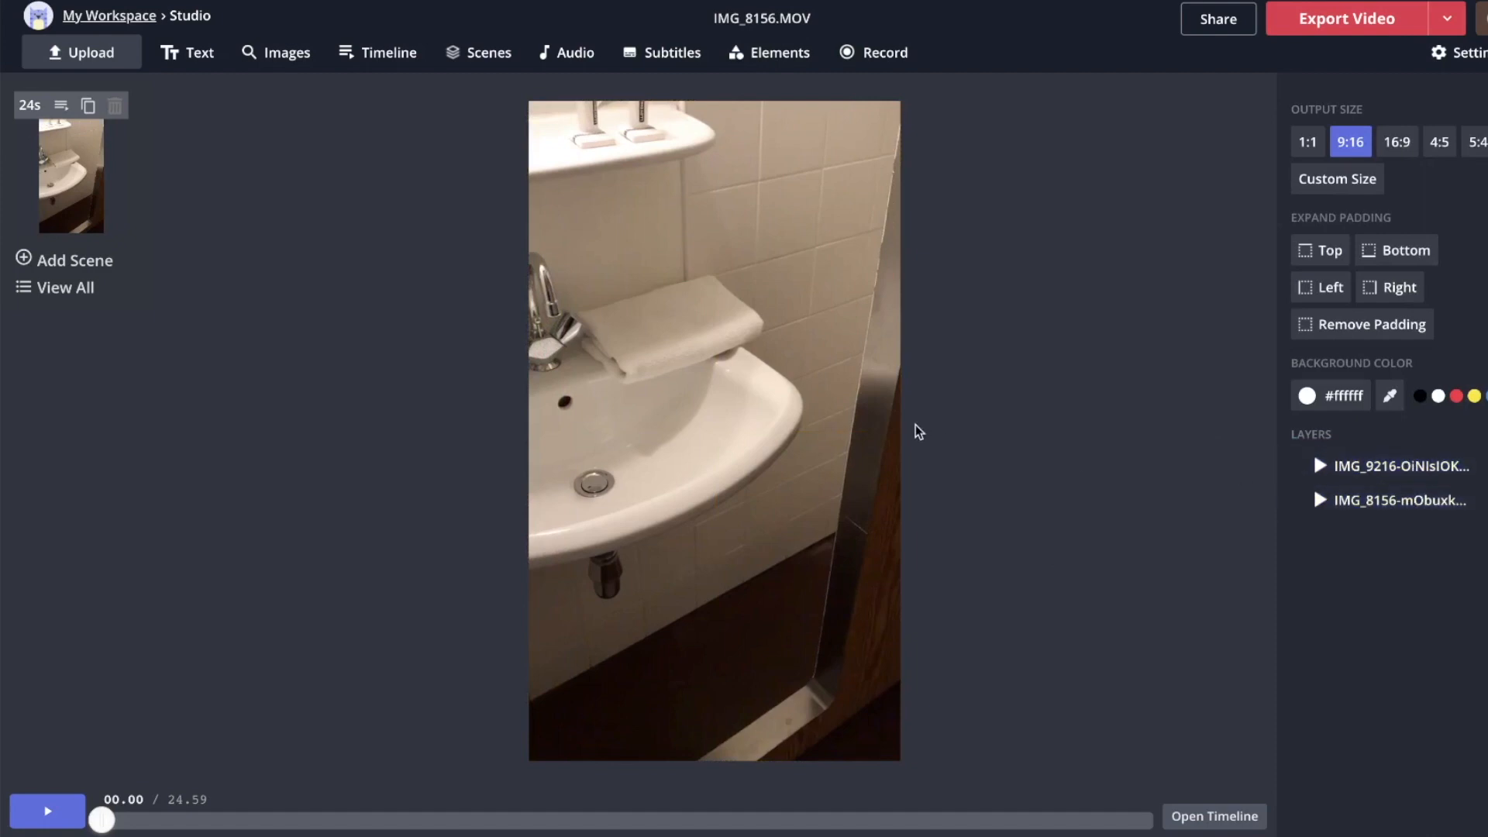
{"action": "left_click", "coordinate": [714, 427]}
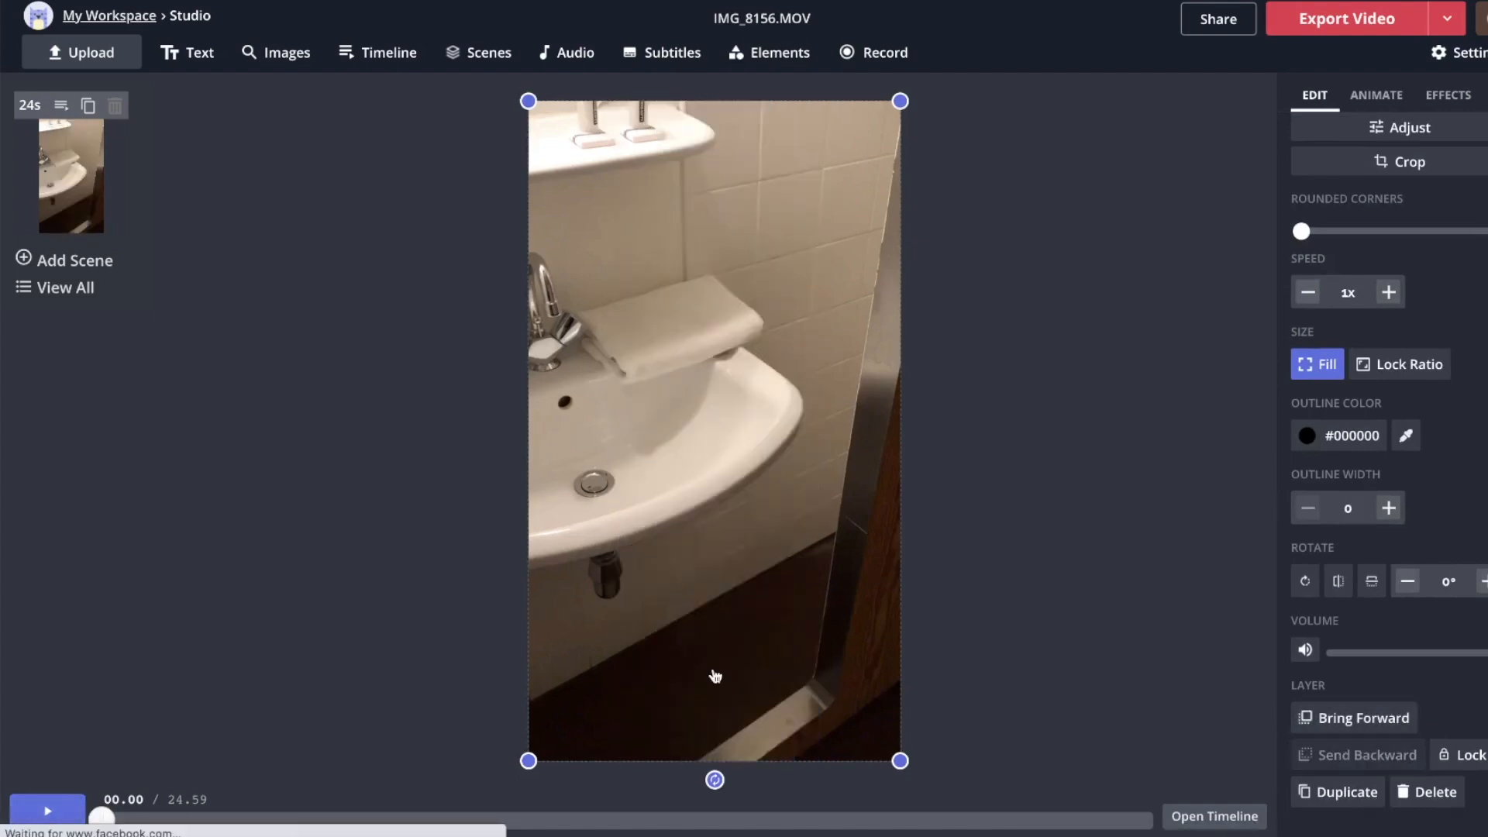
{"action": "mouse_move", "coordinate": [718, 648]}
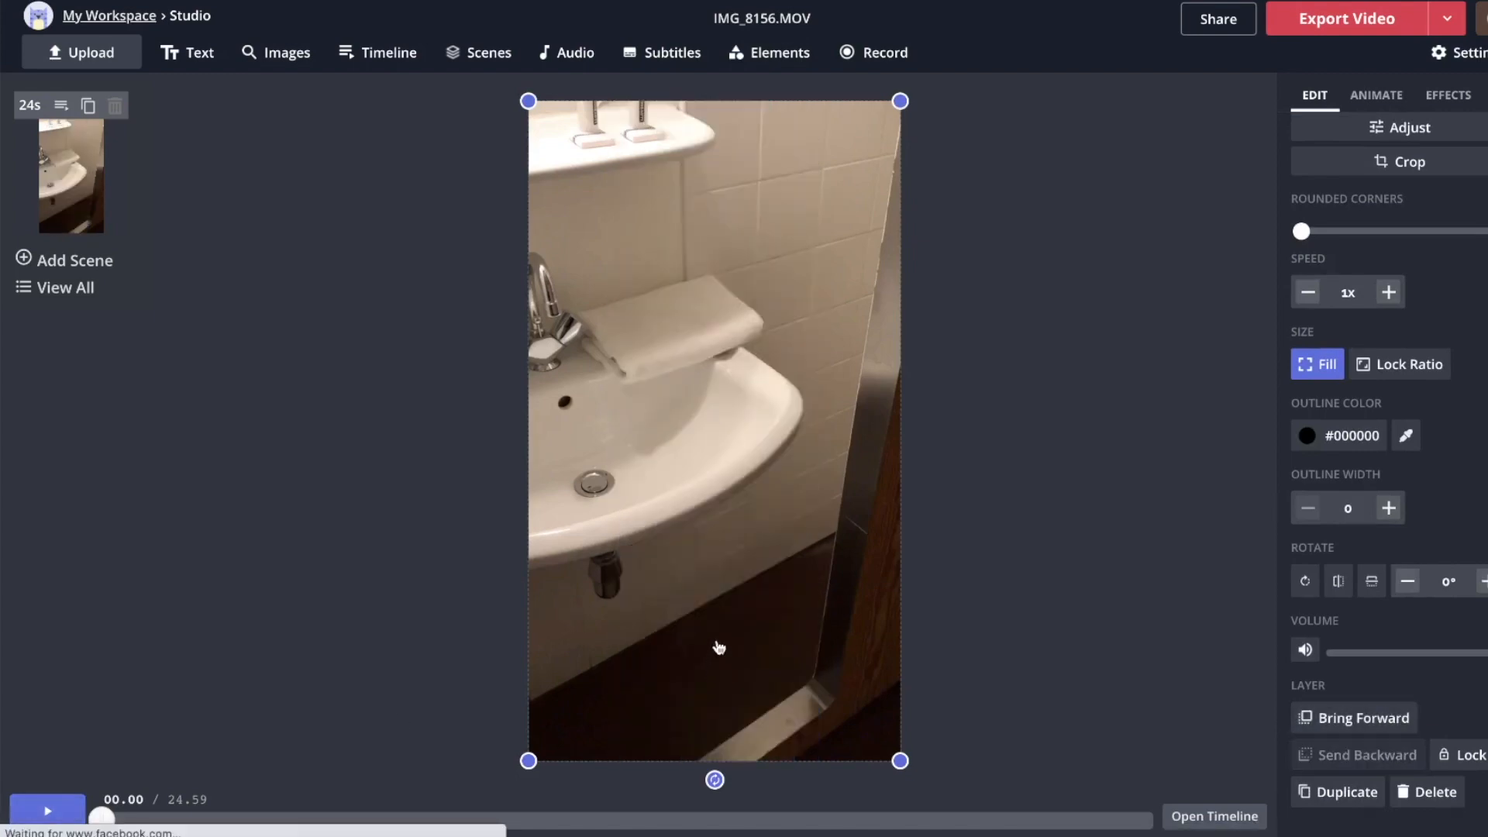
Play the portrait clip and pause it at 15.57 of 24.59 seconds.
{"action": "left_click", "coordinate": [46, 809]}
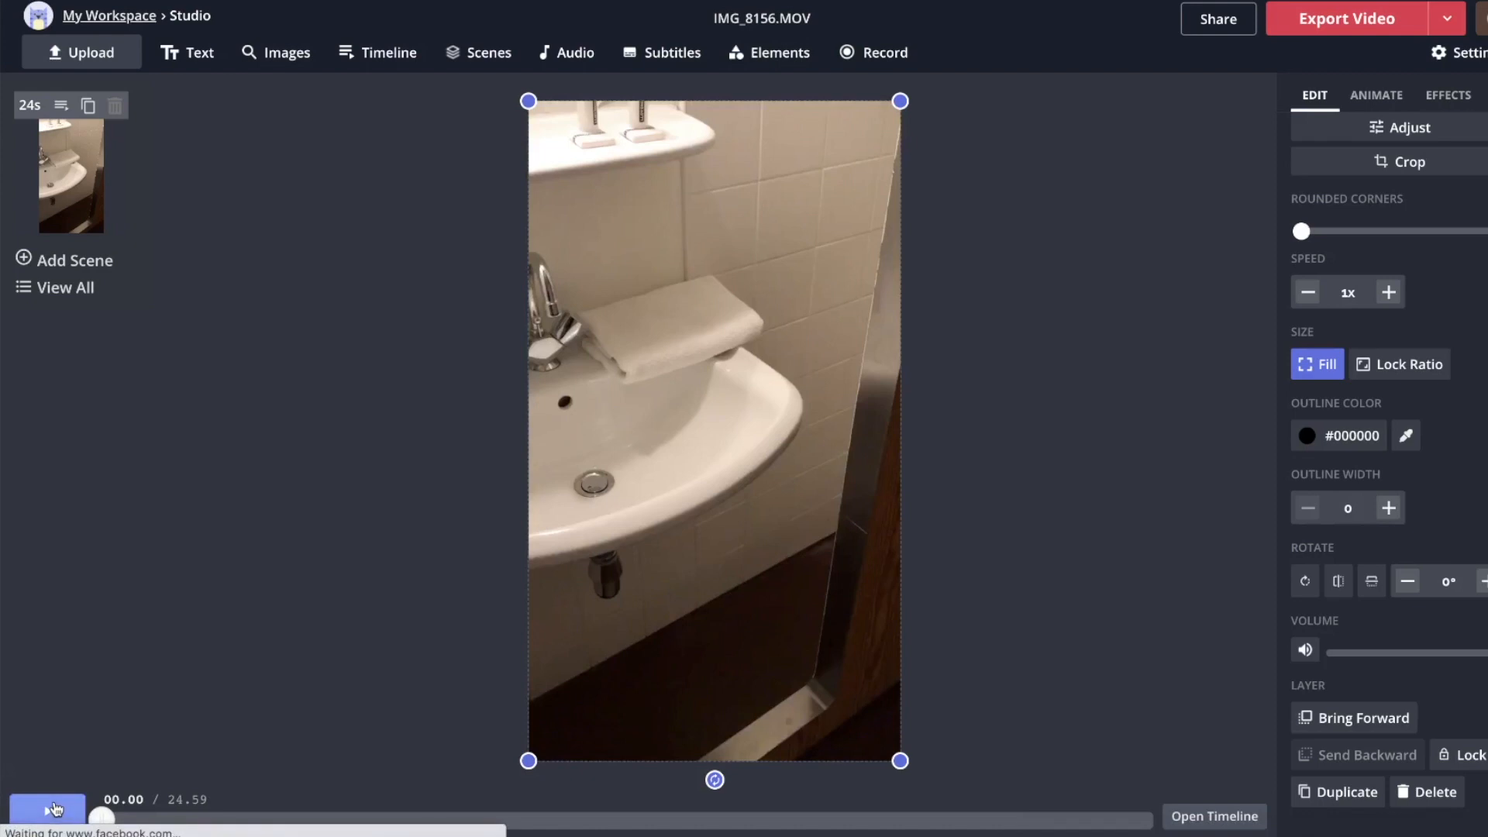
{"action": "left_click", "coordinate": [47, 809]}
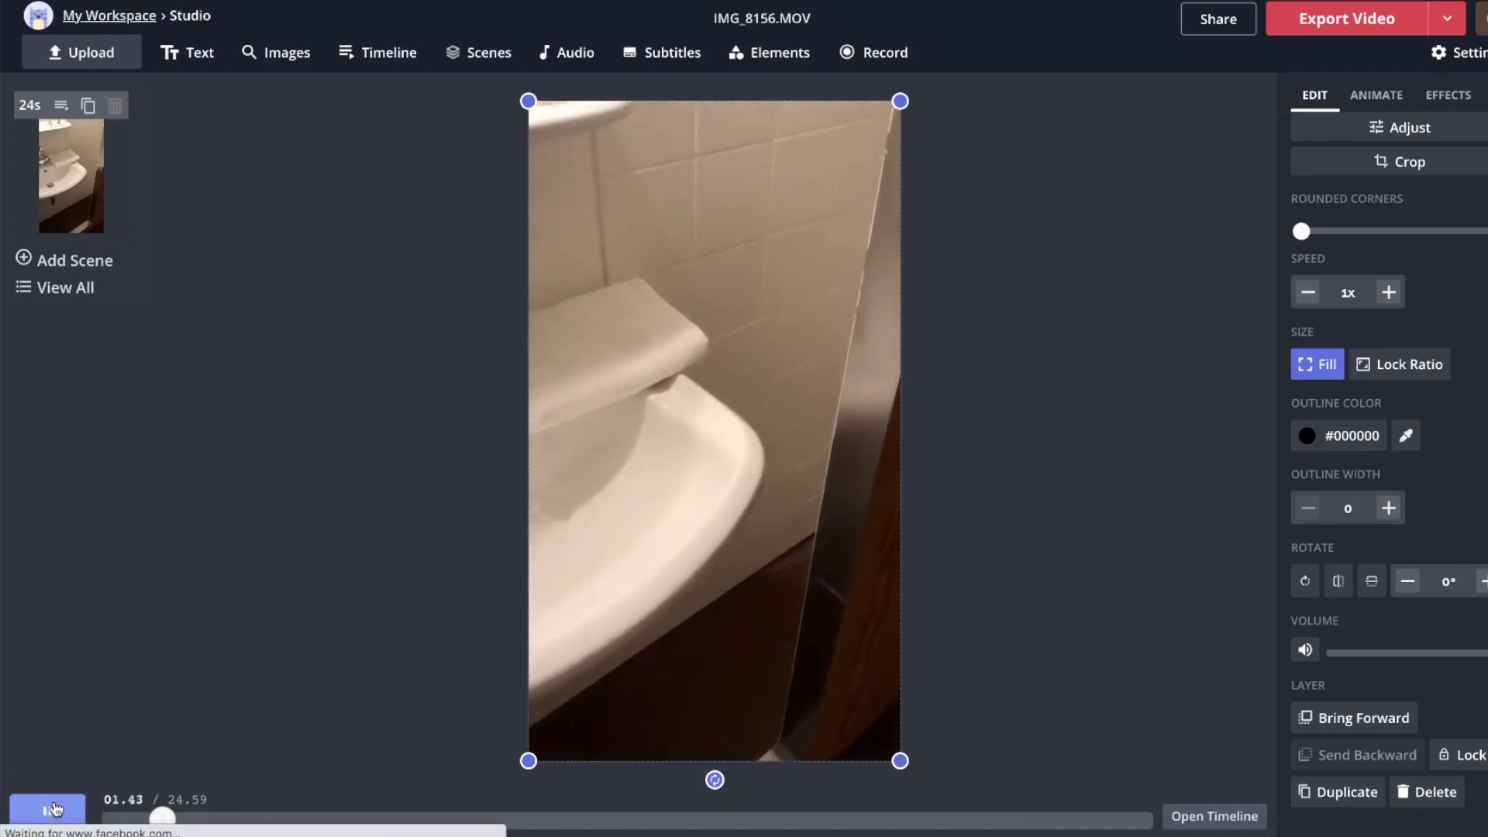
{"action": "left_click", "coordinate": [46, 816]}
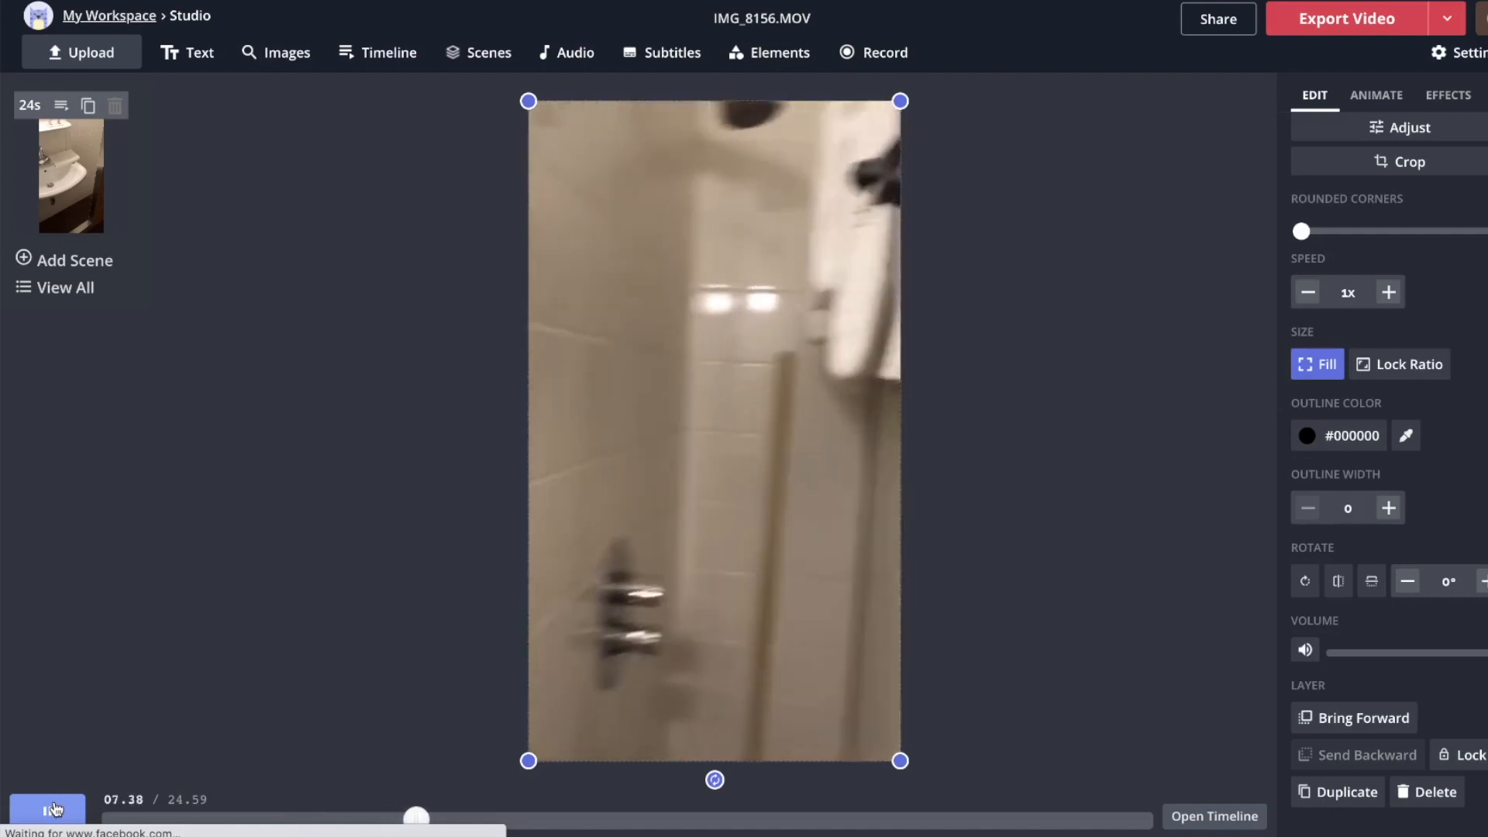
{"action": "left_click", "coordinate": [47, 809]}
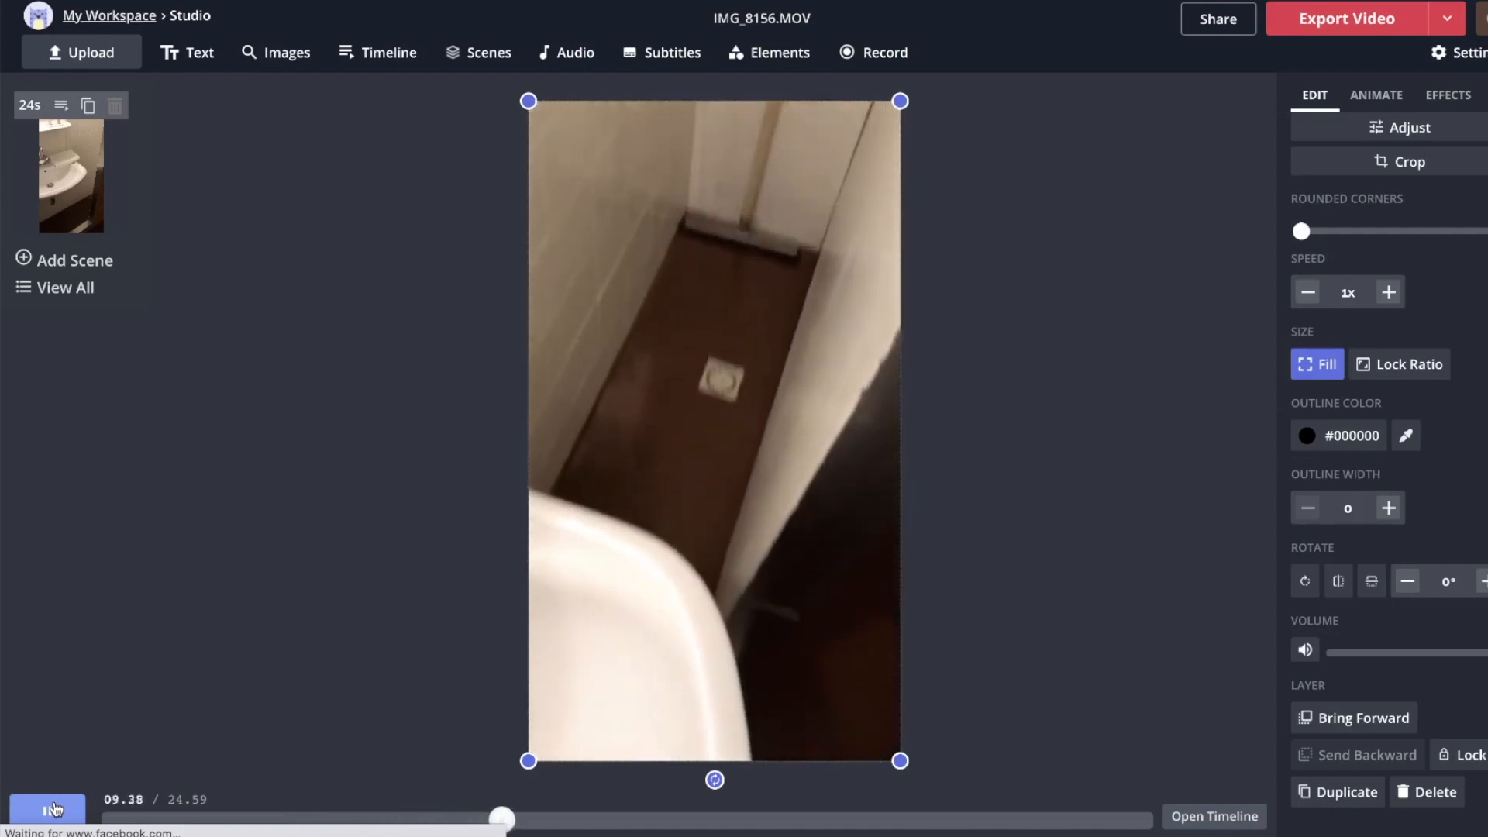
{"action": "left_click", "coordinate": [47, 809]}
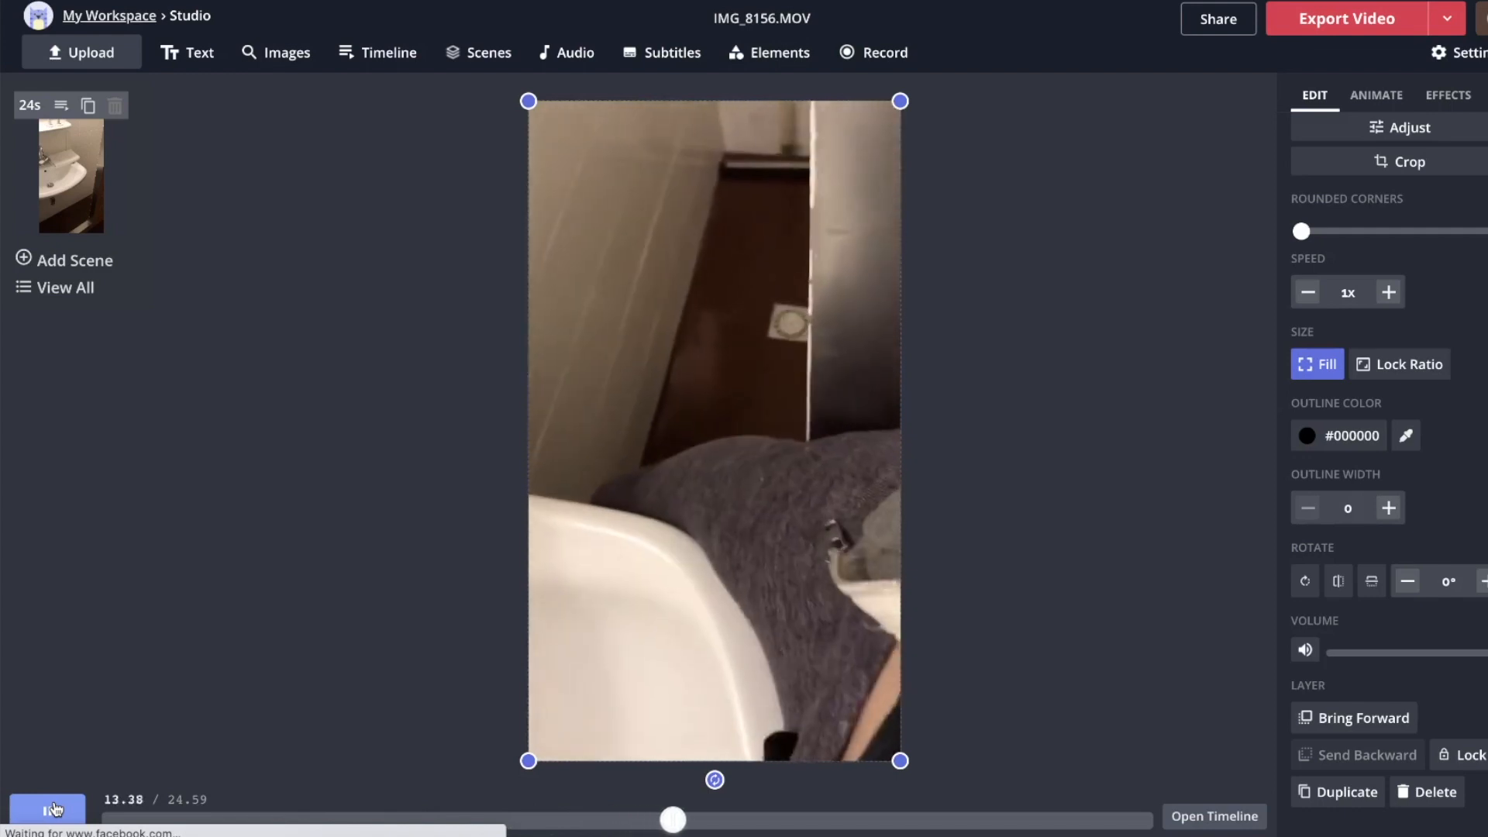
{"action": "left_click", "coordinate": [46, 808]}
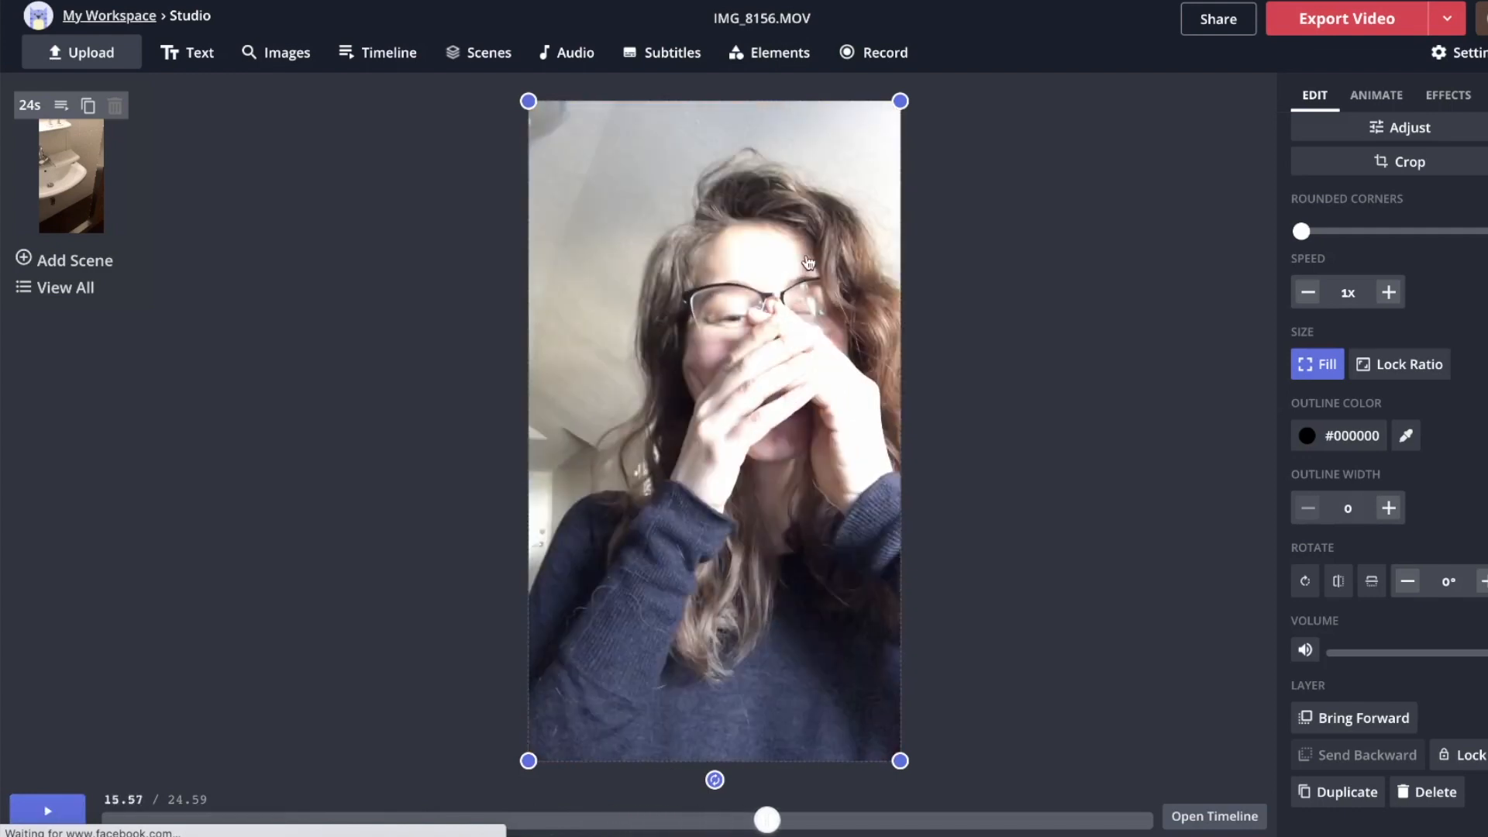
{"action": "mouse_move", "coordinate": [1115, 215]}
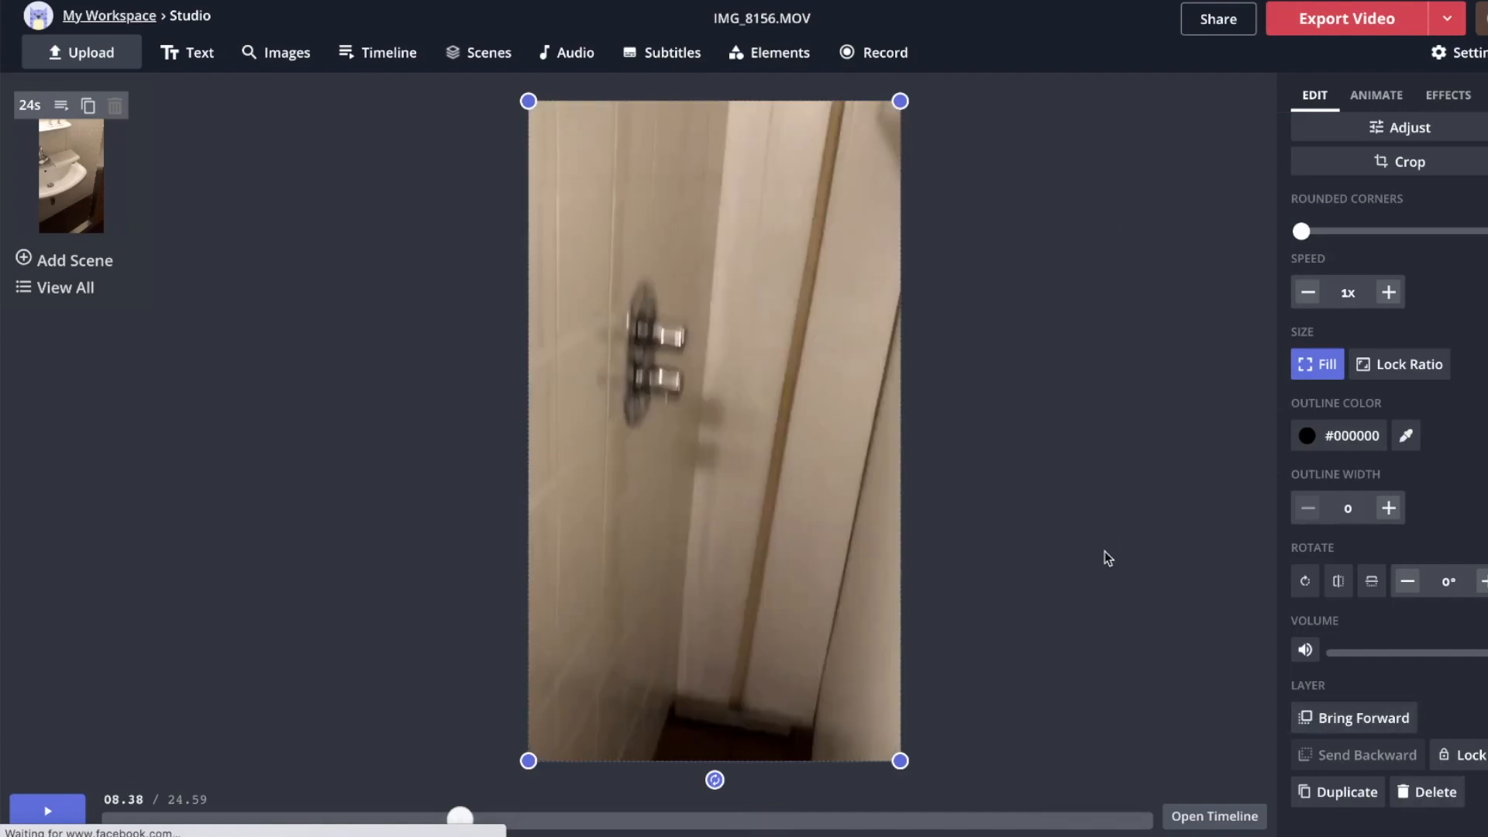
{"action": "mouse_move", "coordinate": [1353, 718]}
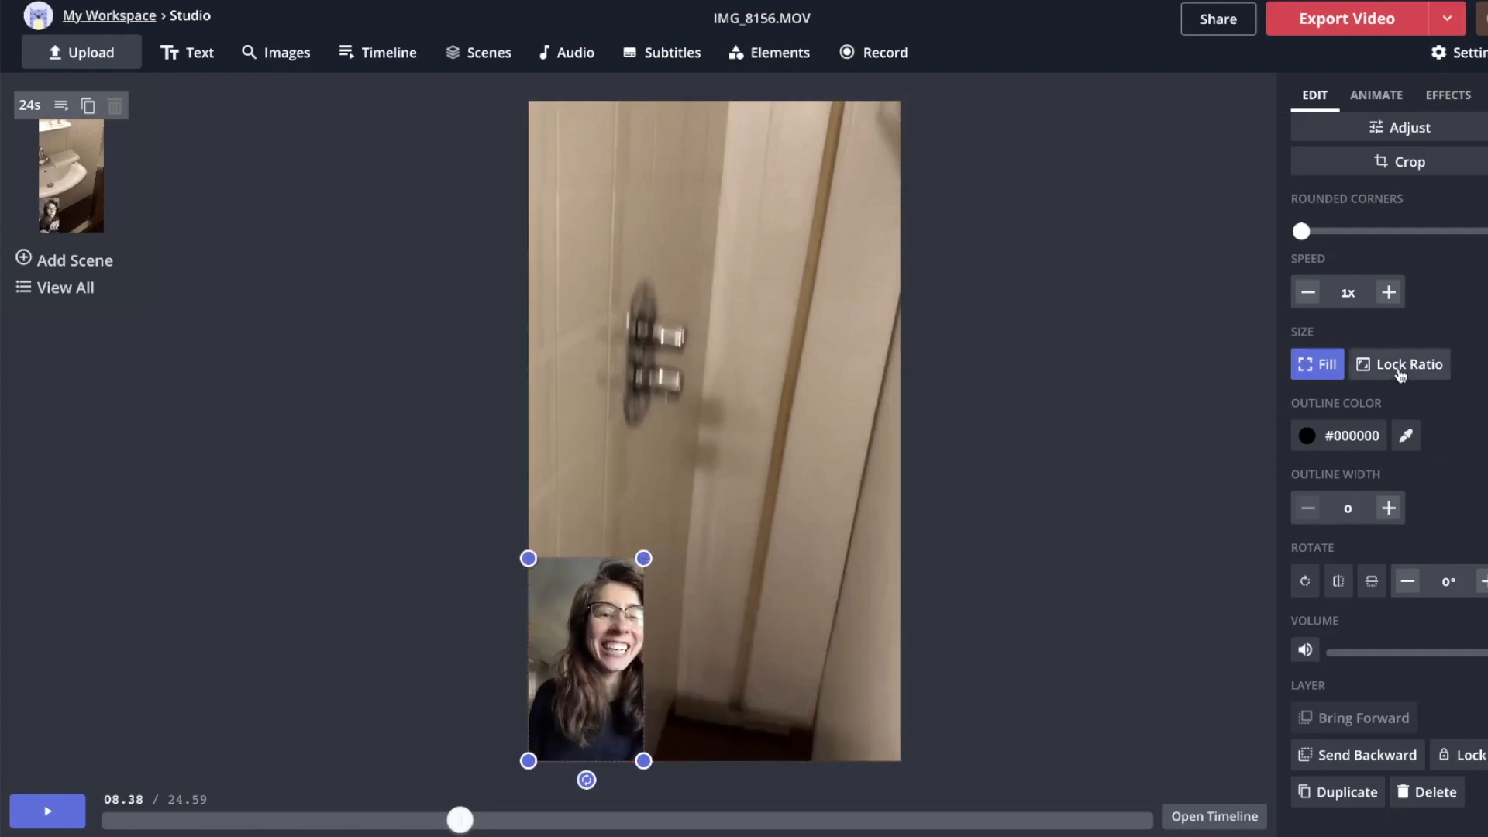
Enable Lock Ratio on the webcam clip so it resizes proportionally.
{"action": "left_click", "coordinate": [1407, 363]}
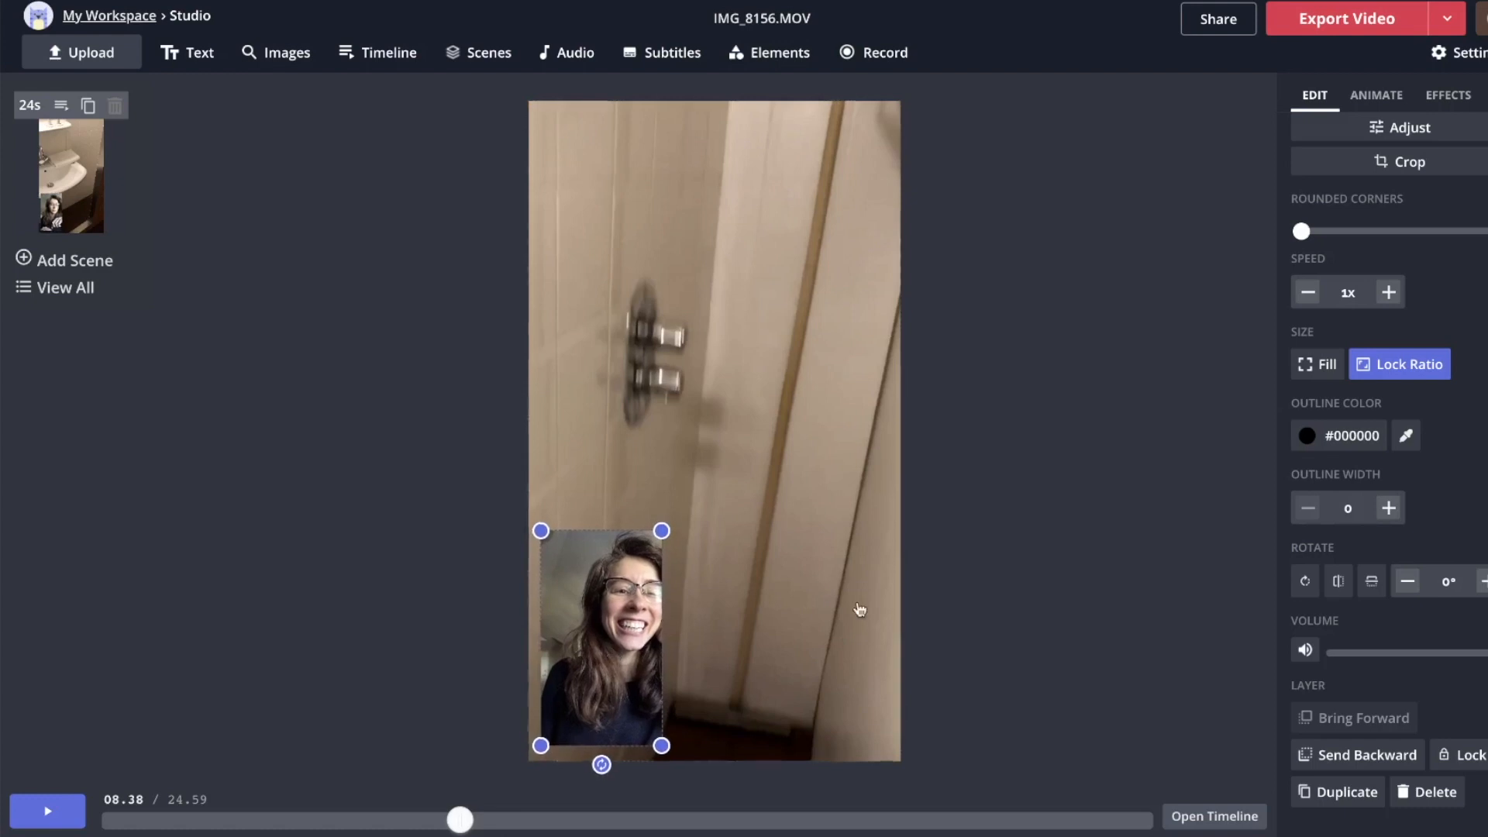
{"action": "mouse_move", "coordinate": [430, 634]}
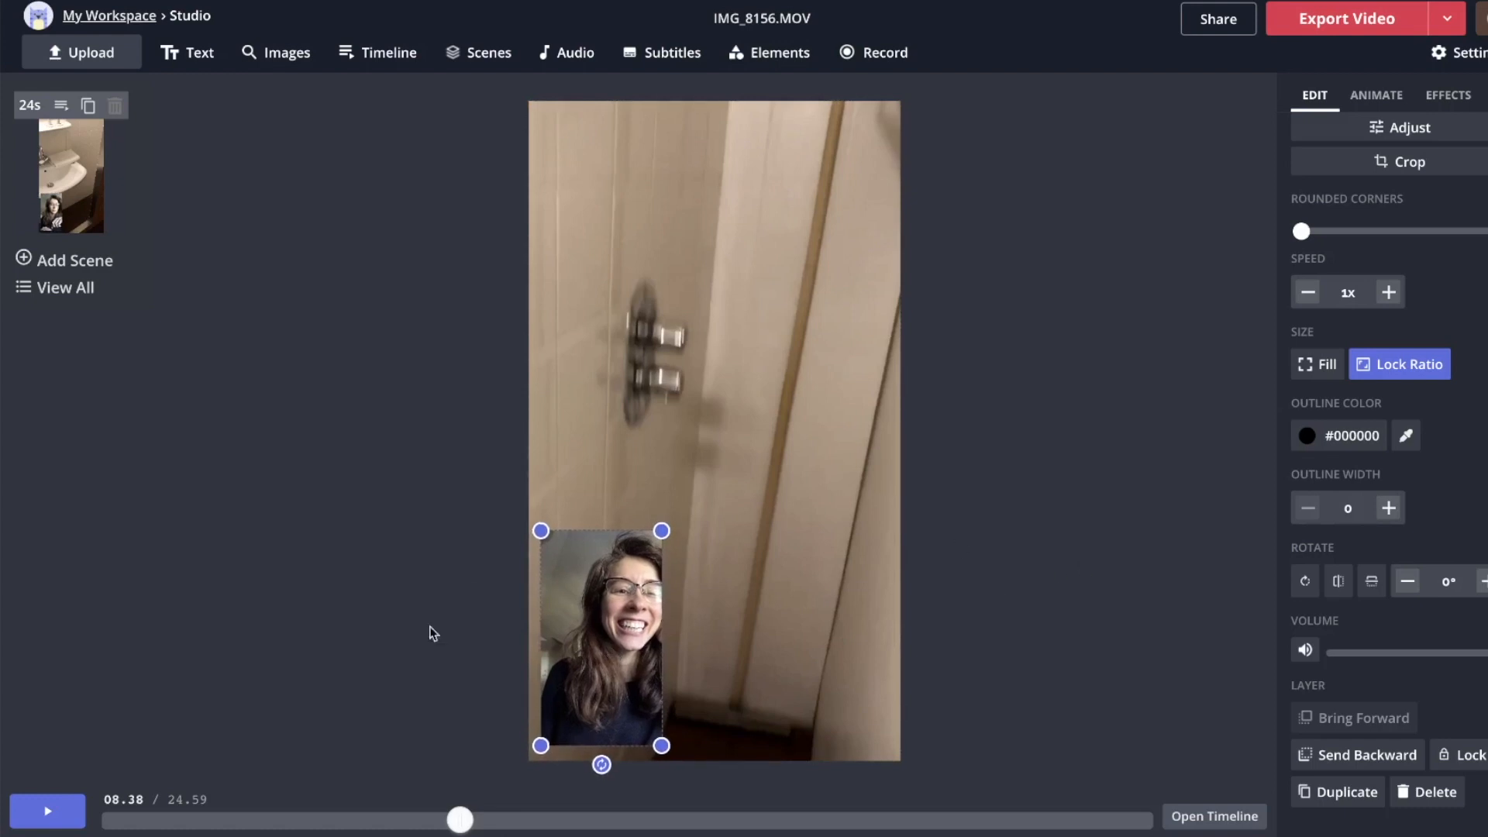
{"action": "mouse_move", "coordinate": [938, 638]}
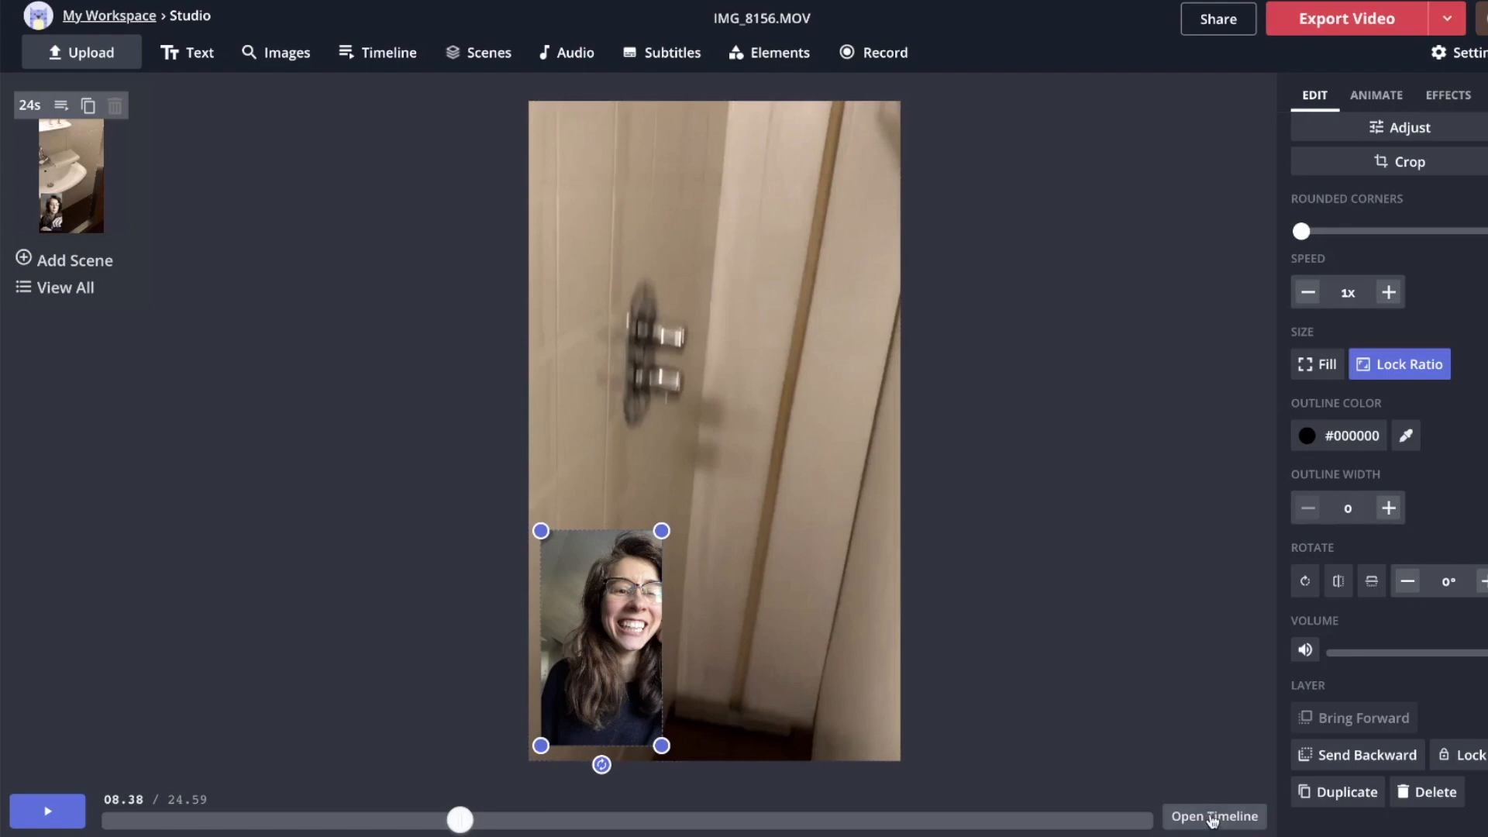
Trim the webcam clip on the timeline to run from 00:01.90 to 00:18.88.
{"action": "left_click", "coordinate": [1214, 817]}
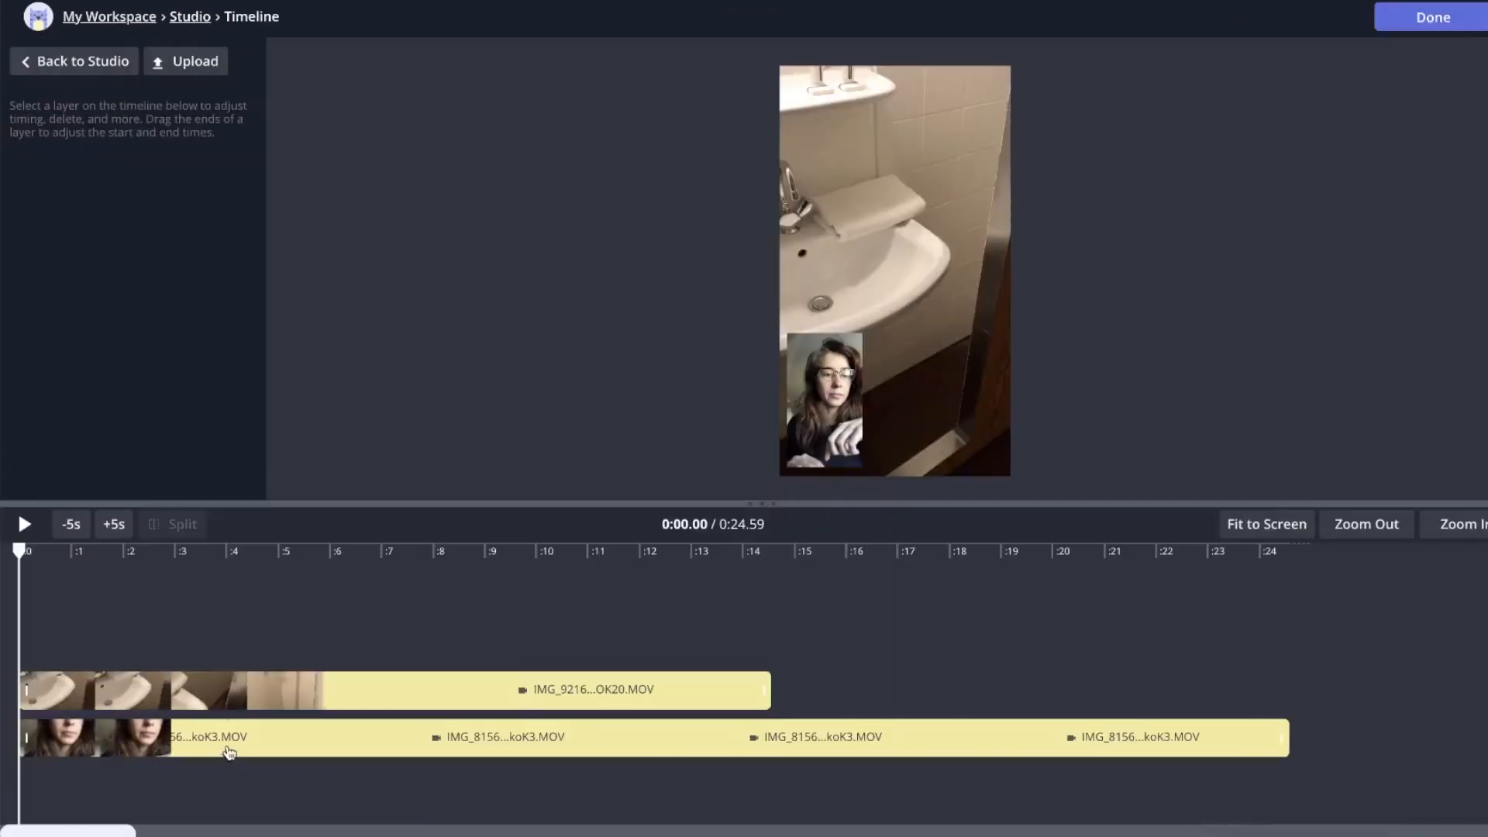
{"action": "left_click", "coordinate": [380, 689]}
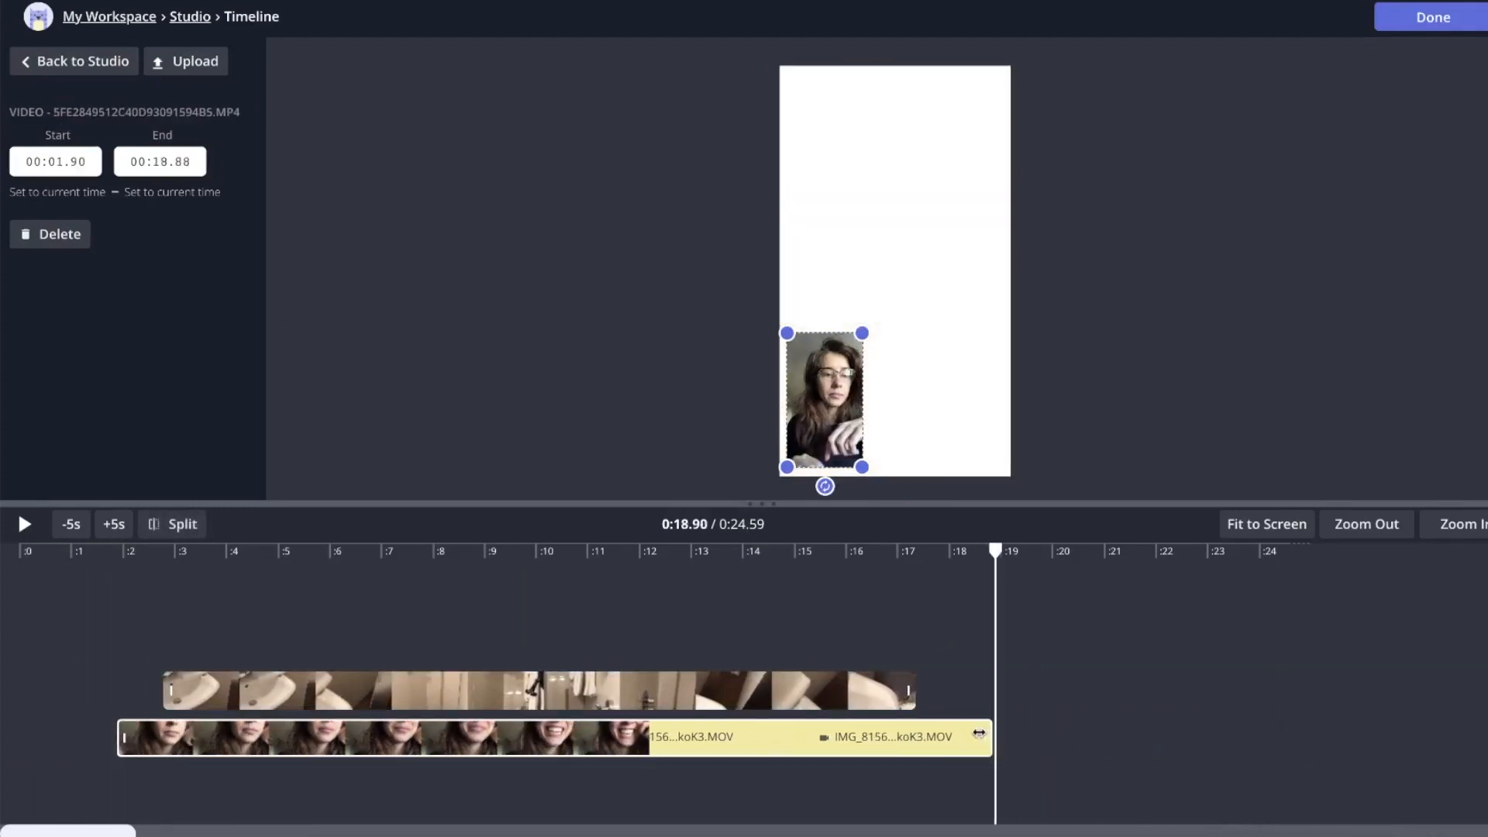
{"action": "left_click", "coordinate": [503, 690]}
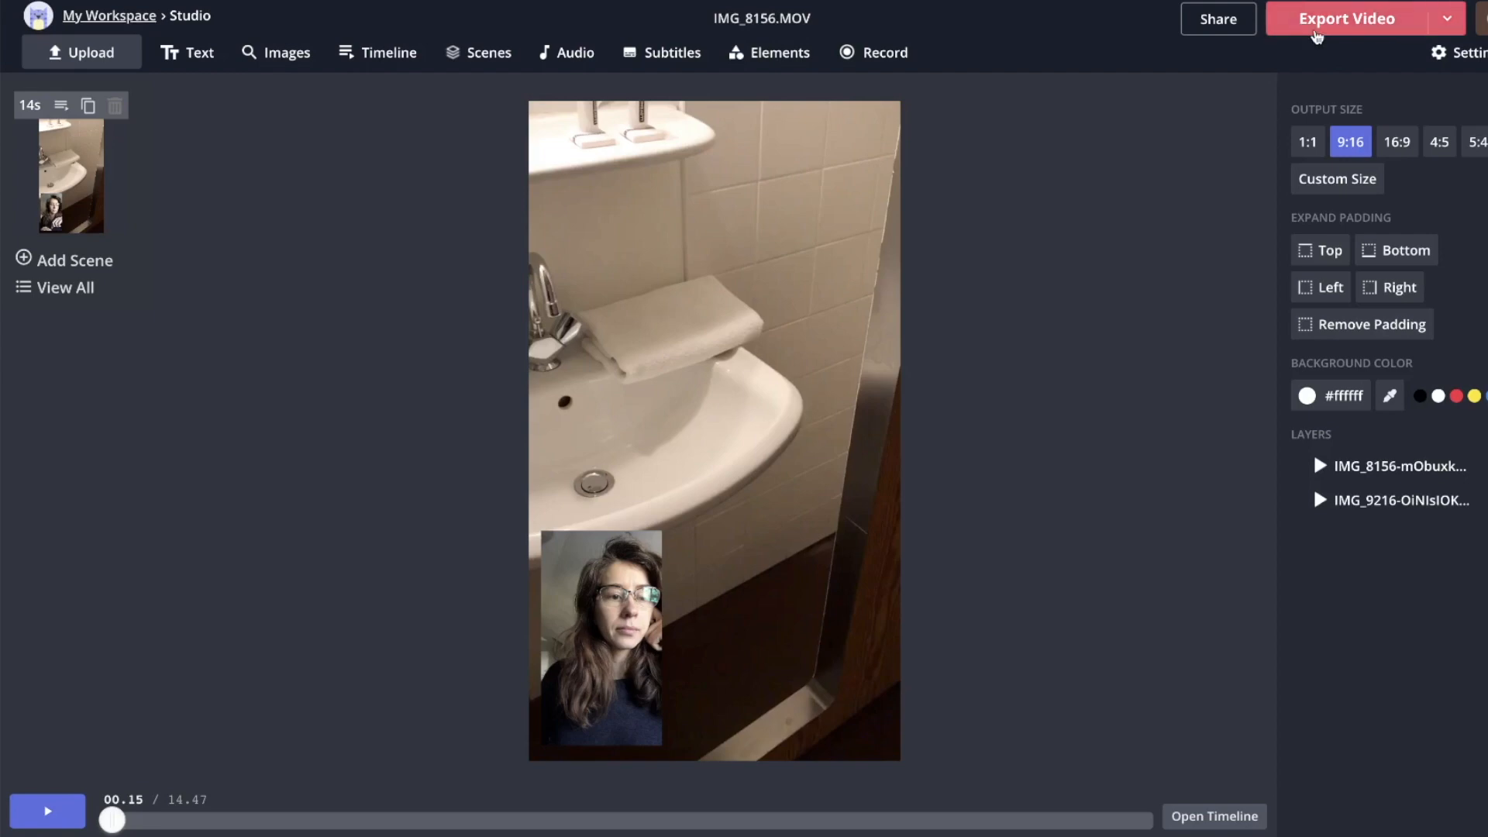
Export the 14-second picture-in-picture video to its download page.
{"action": "left_click", "coordinate": [1346, 18]}
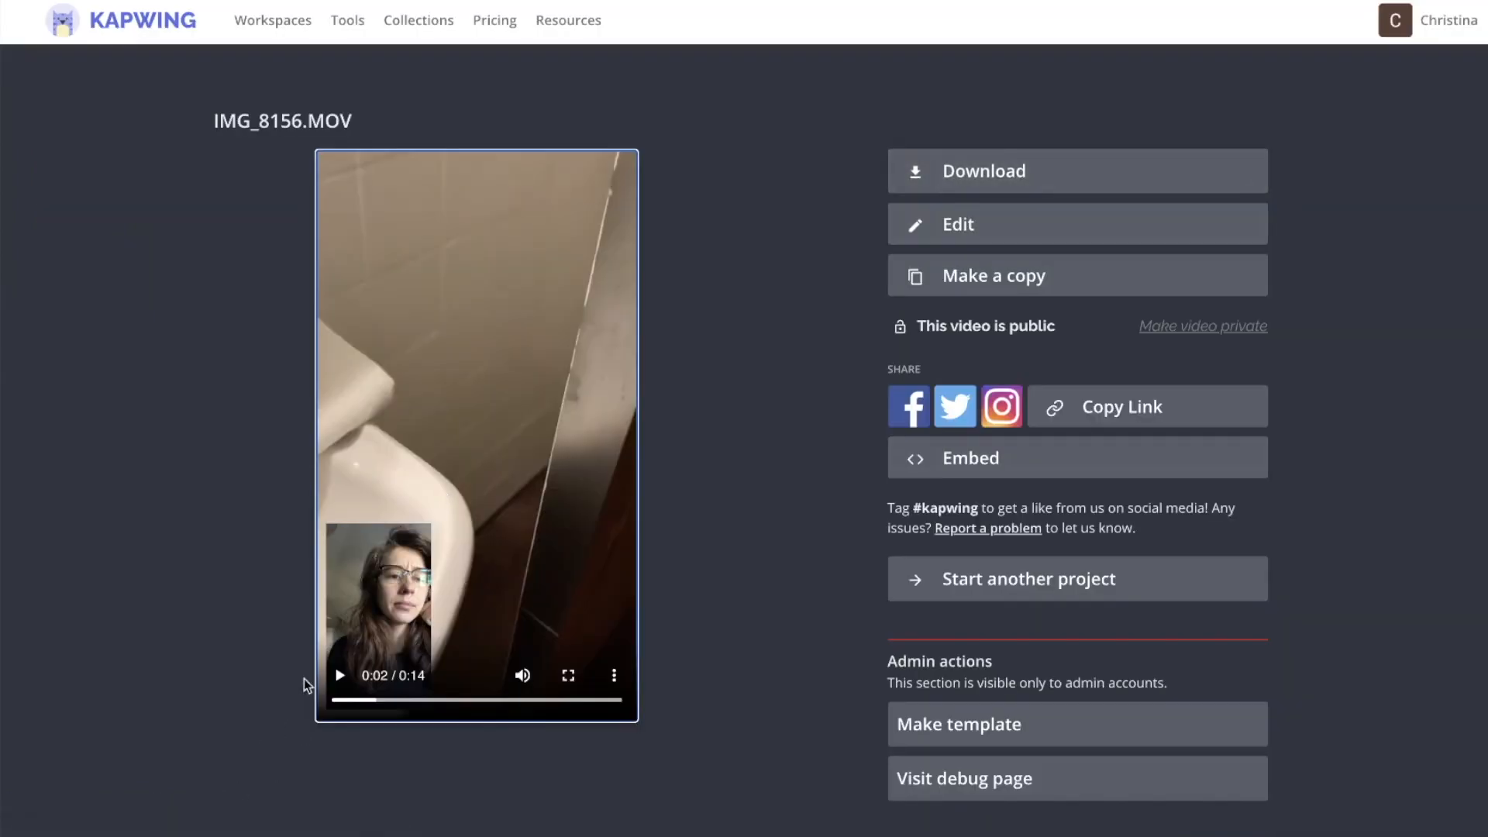
{"action": "mouse_move", "coordinate": [1171, 161]}
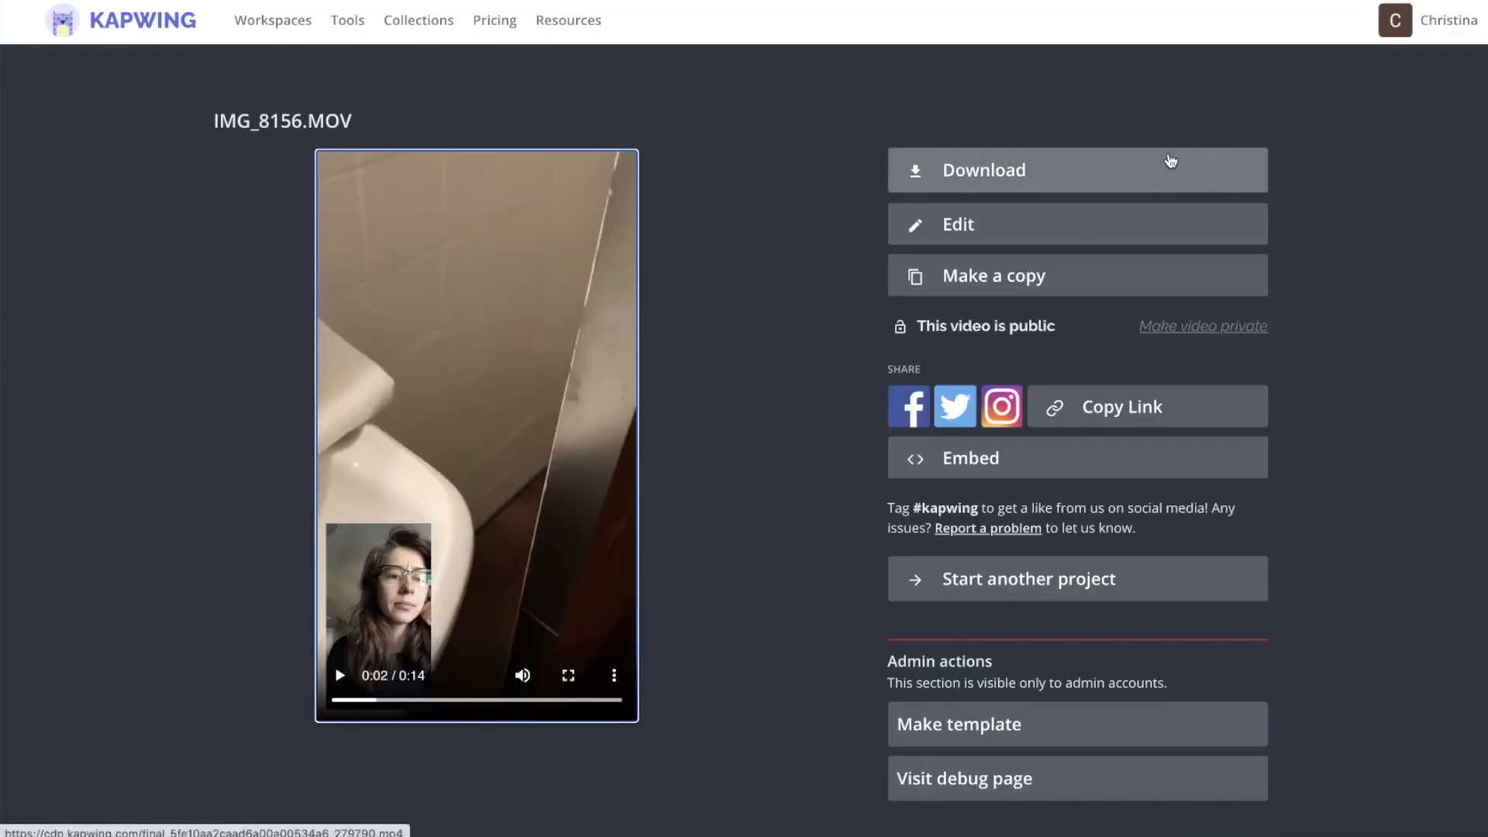